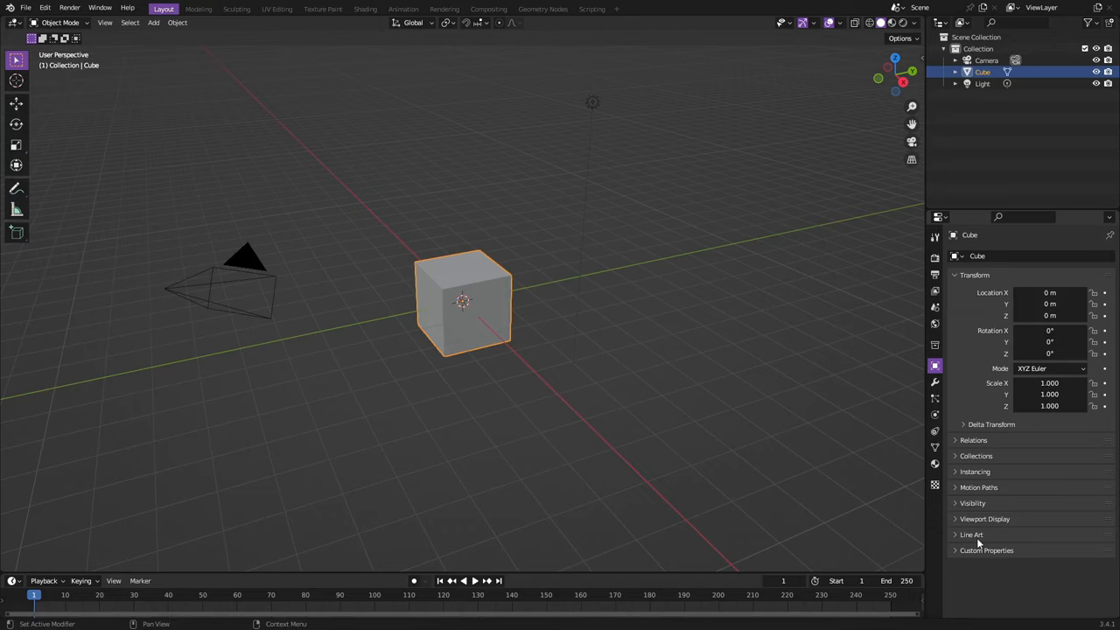
mouse_move(748, 488)
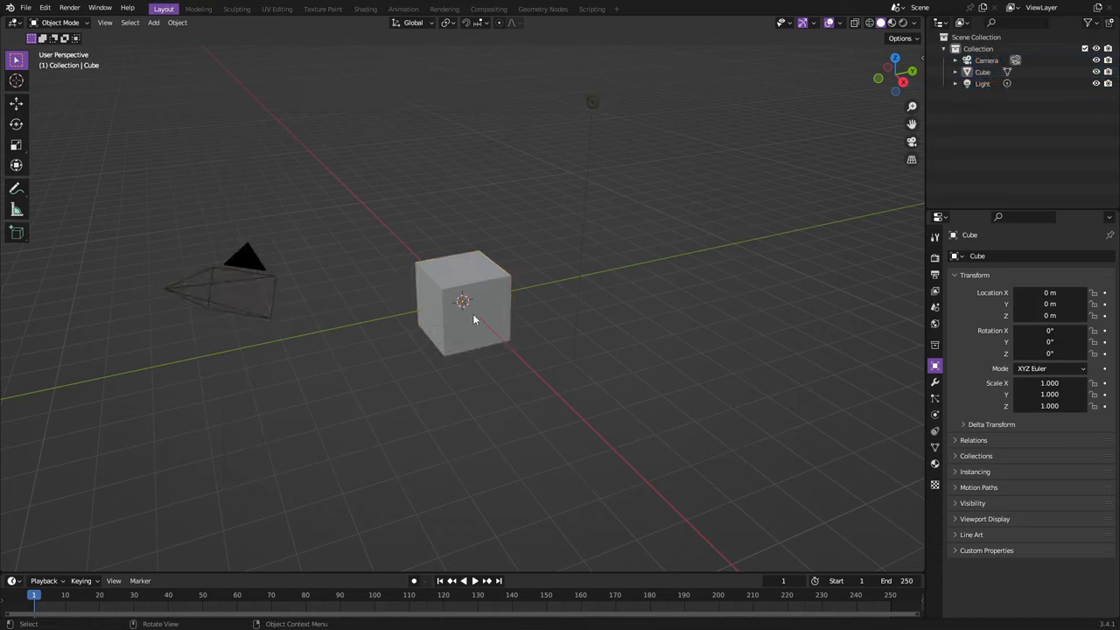
- Feed the cube material's Base Color from an Image Texture and try a new blank image
click(470, 316)
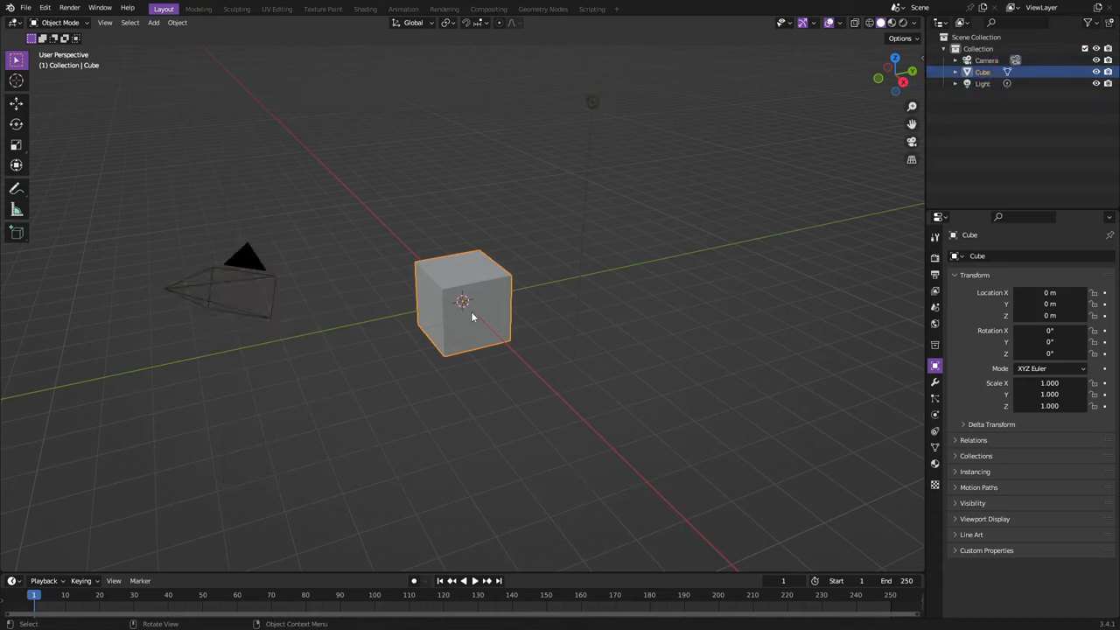
click(934, 464)
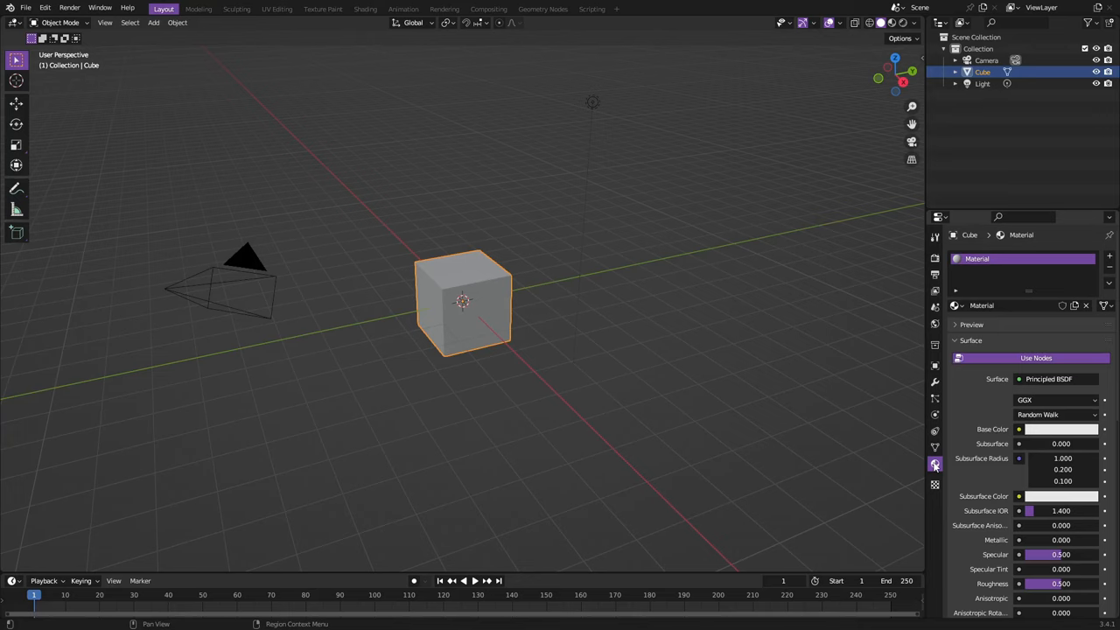
mouse_move(935, 467)
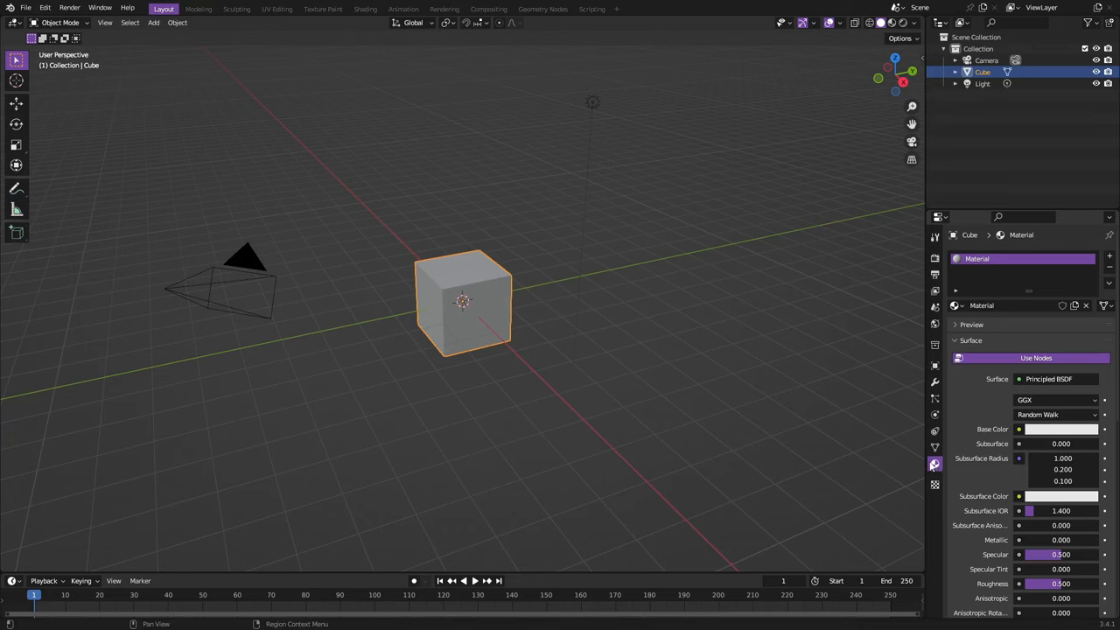
mouse_move(935, 465)
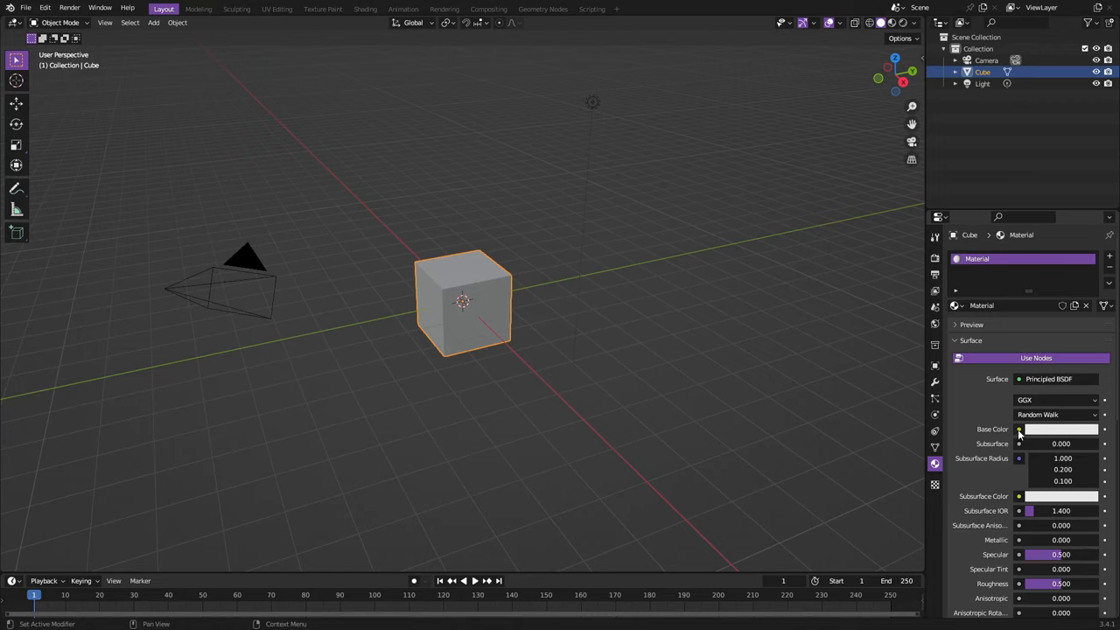
click(1019, 429)
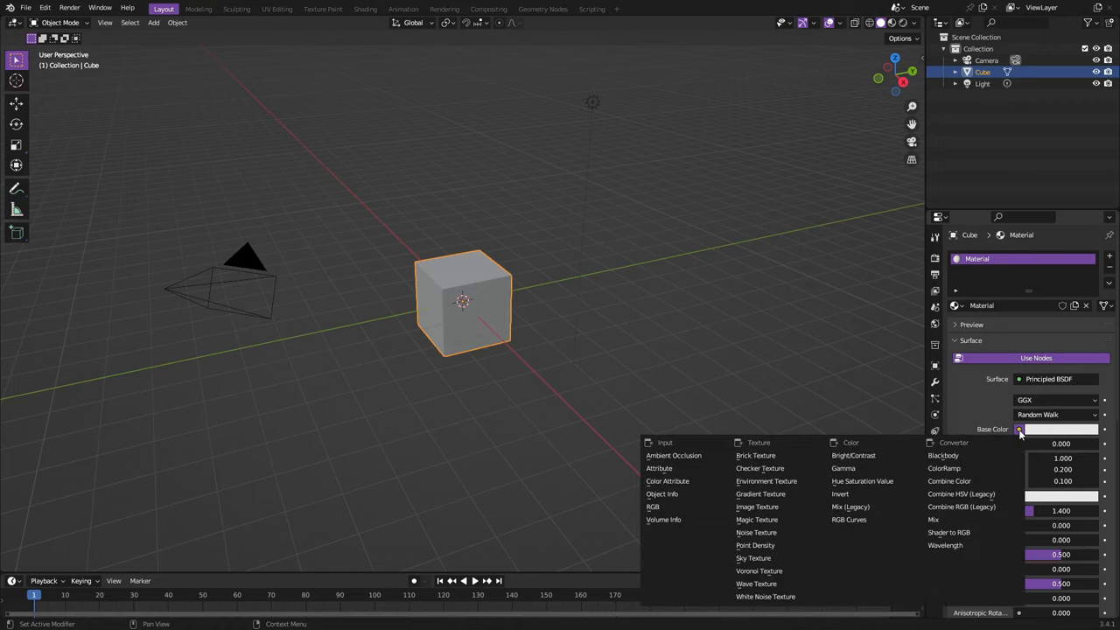
mouse_move(756, 519)
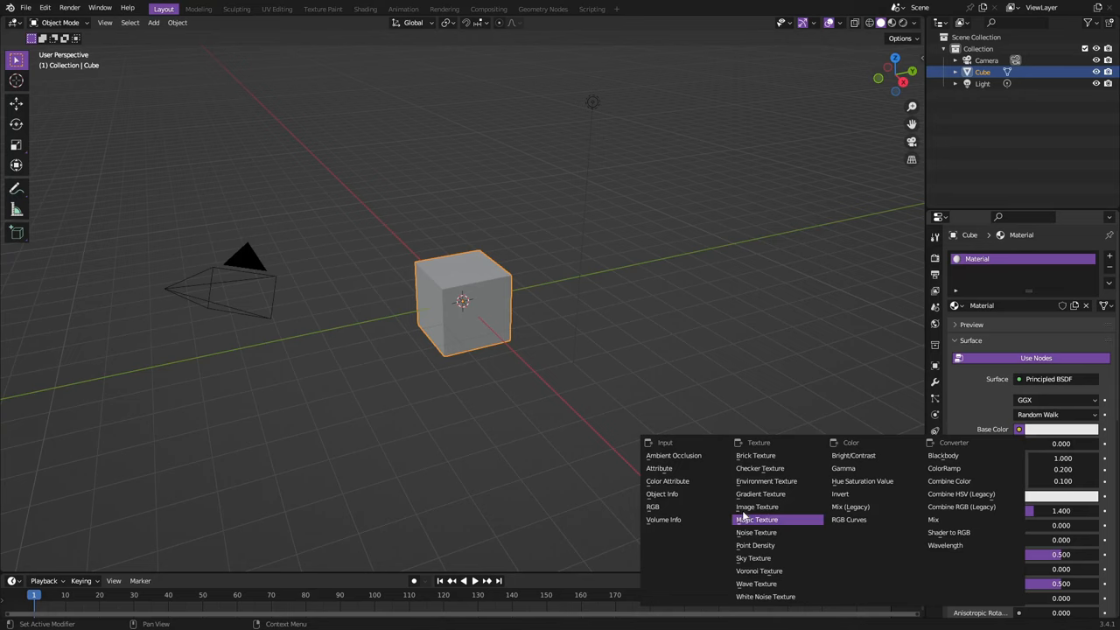
click(755, 506)
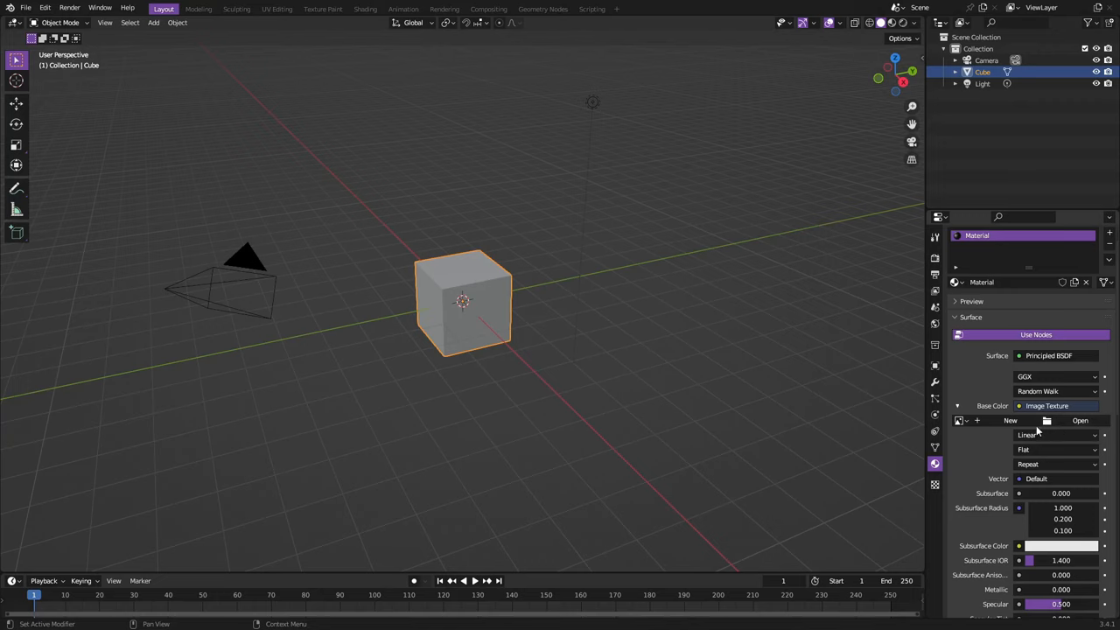
mouse_move(1047, 421)
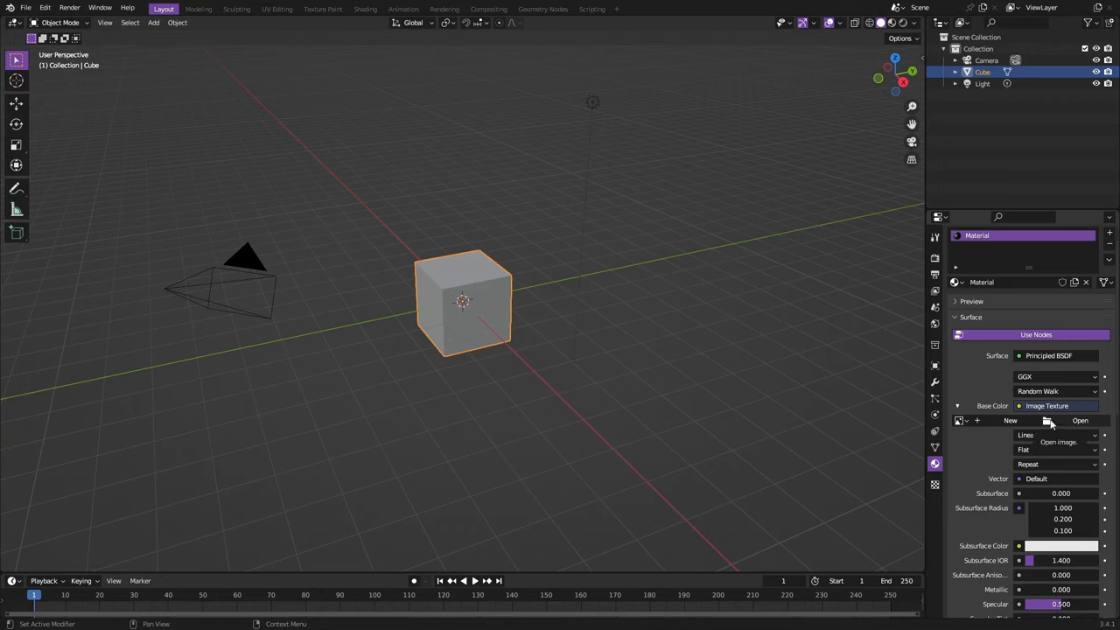
mouse_move(1011, 421)
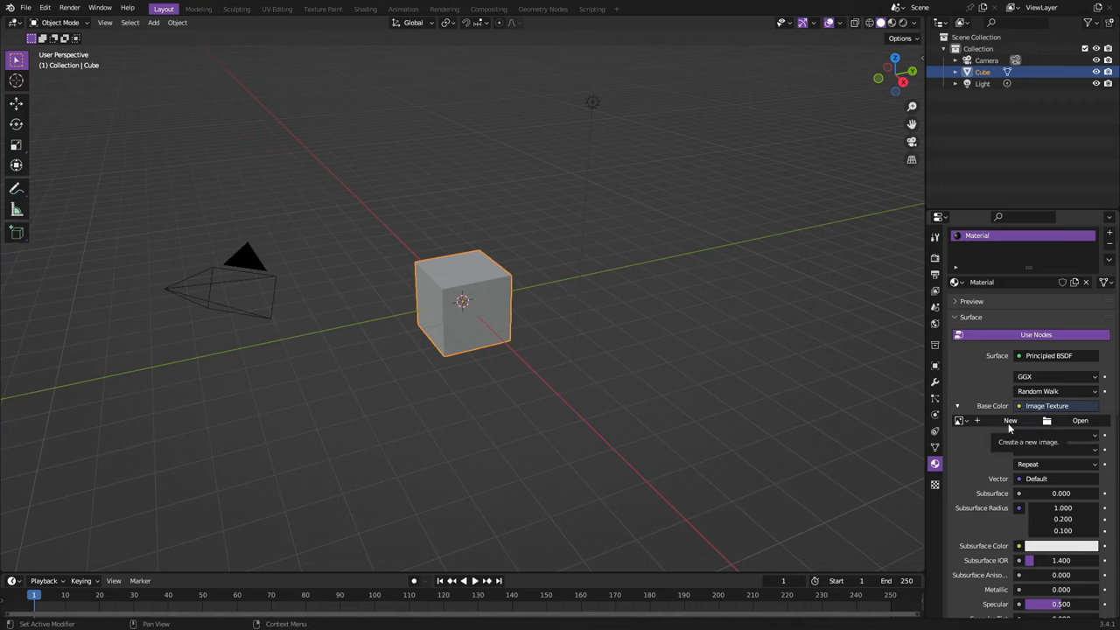
click(1010, 420)
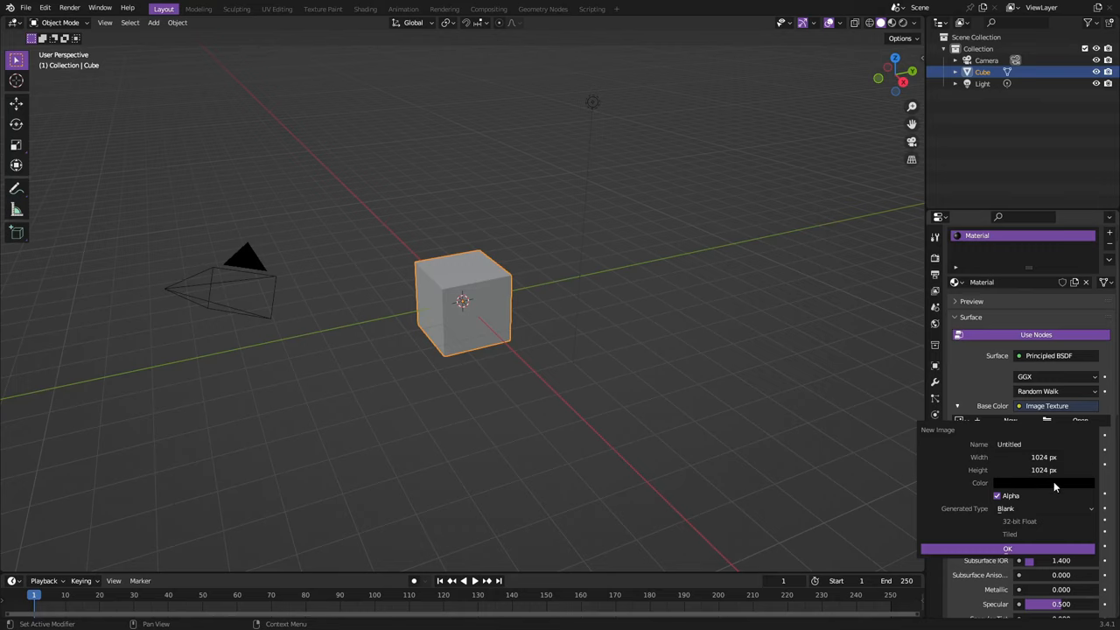
mouse_move(975, 377)
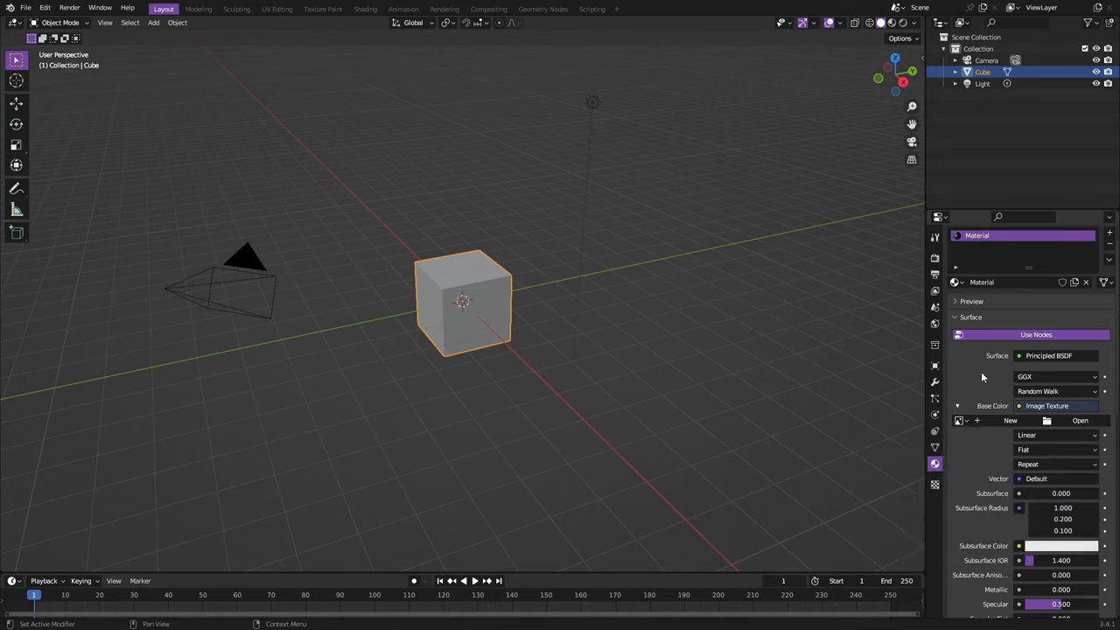
- Load 0x0.jpg from the Downloads folder into the Image Texture
click(1081, 421)
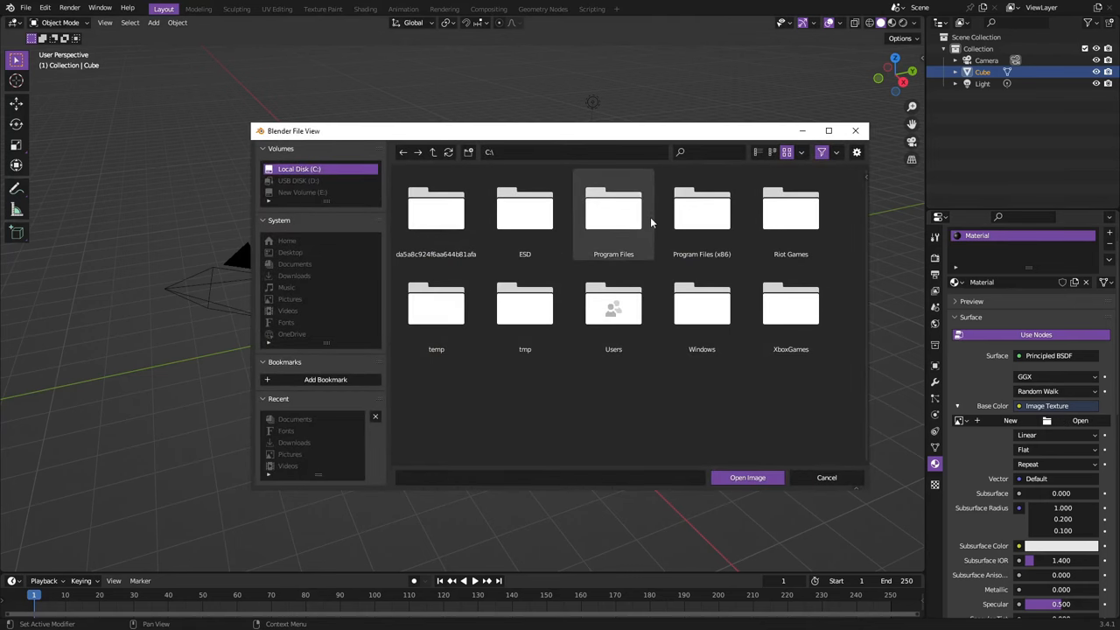
mouse_move(651, 243)
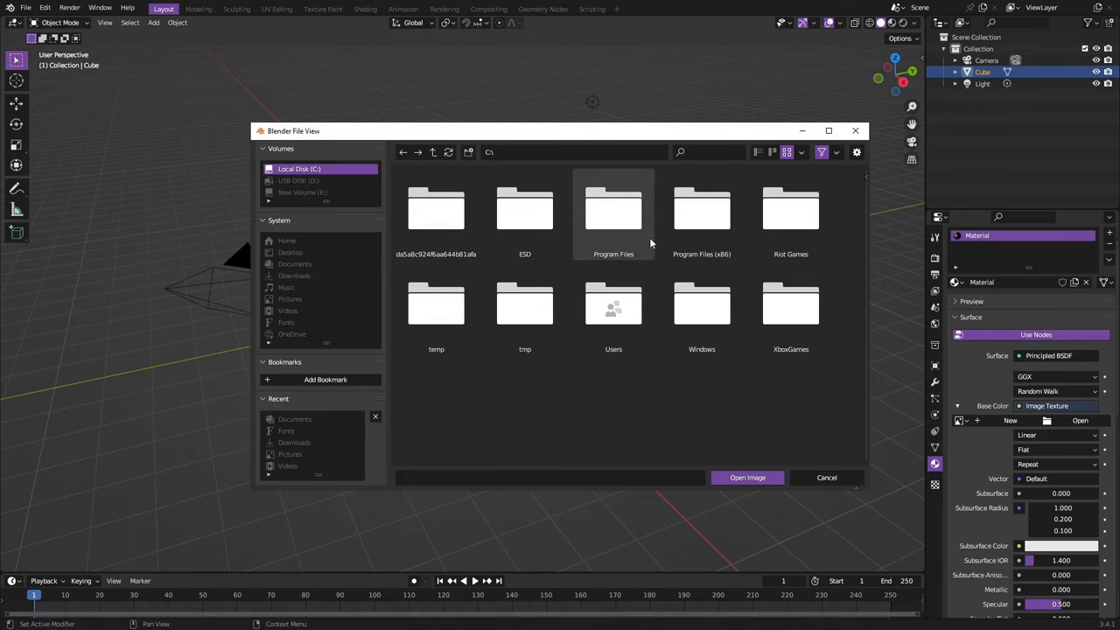
mouse_move(380, 405)
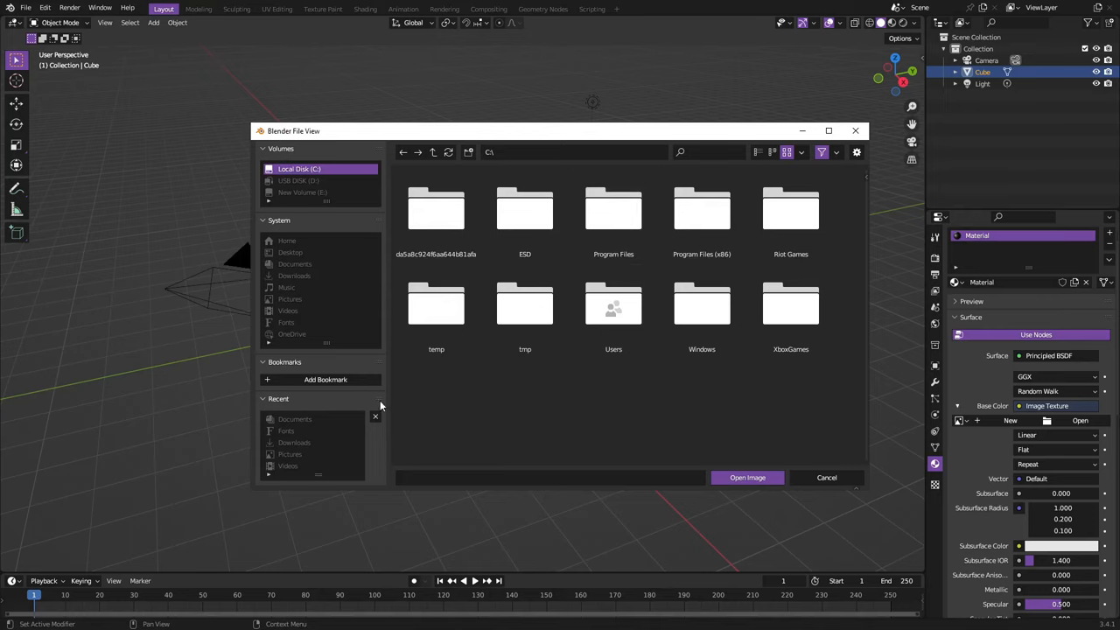
click(436, 310)
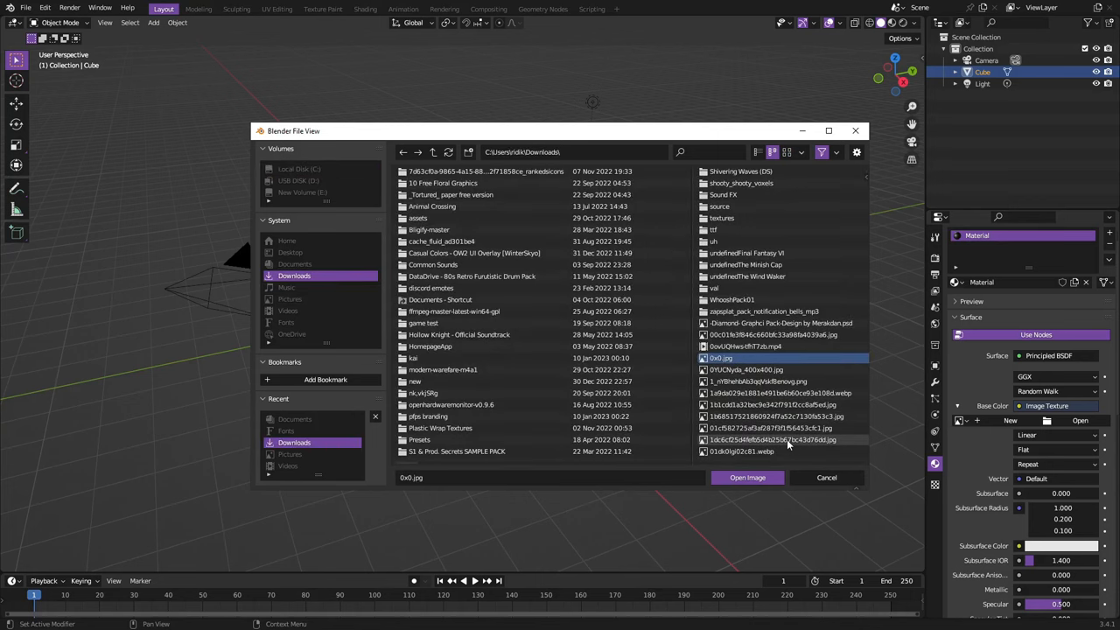
click(747, 477)
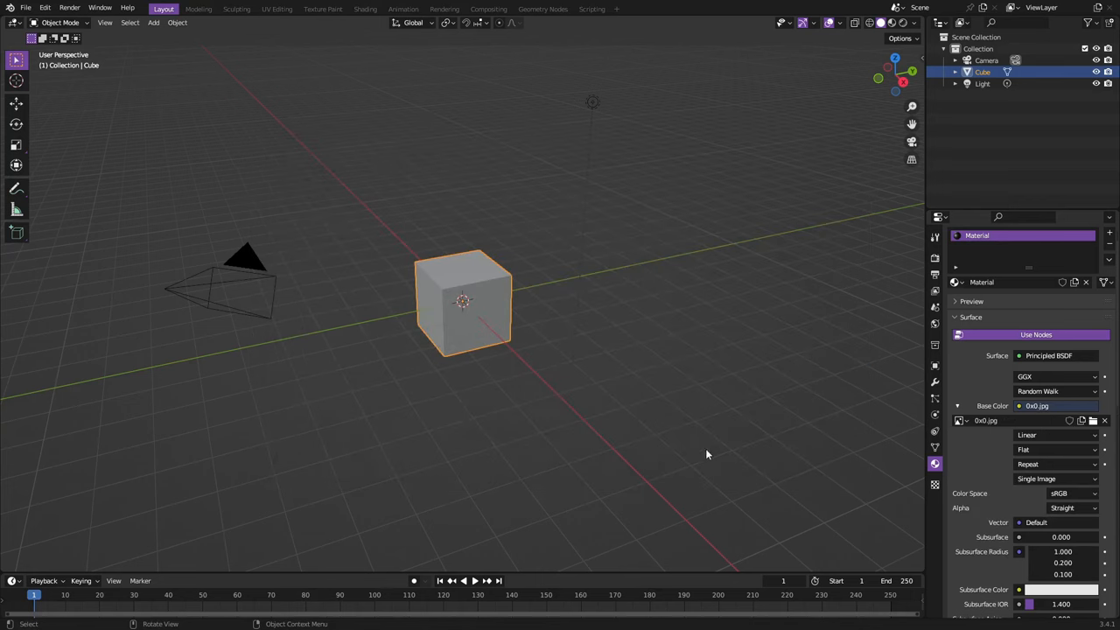
mouse_move(573, 385)
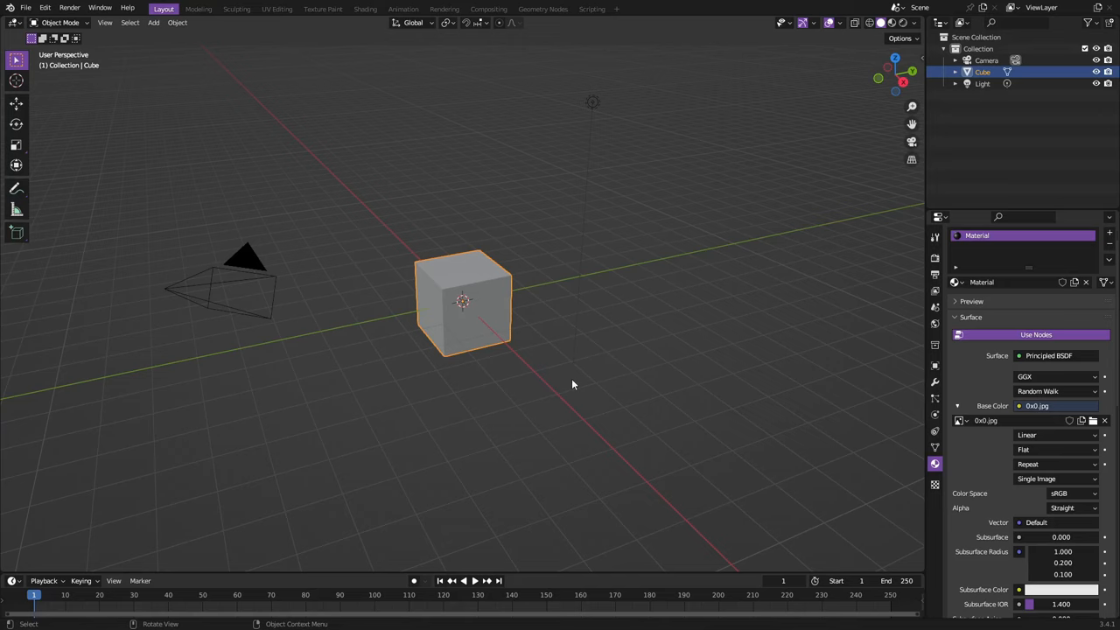
mouse_move(744, 289)
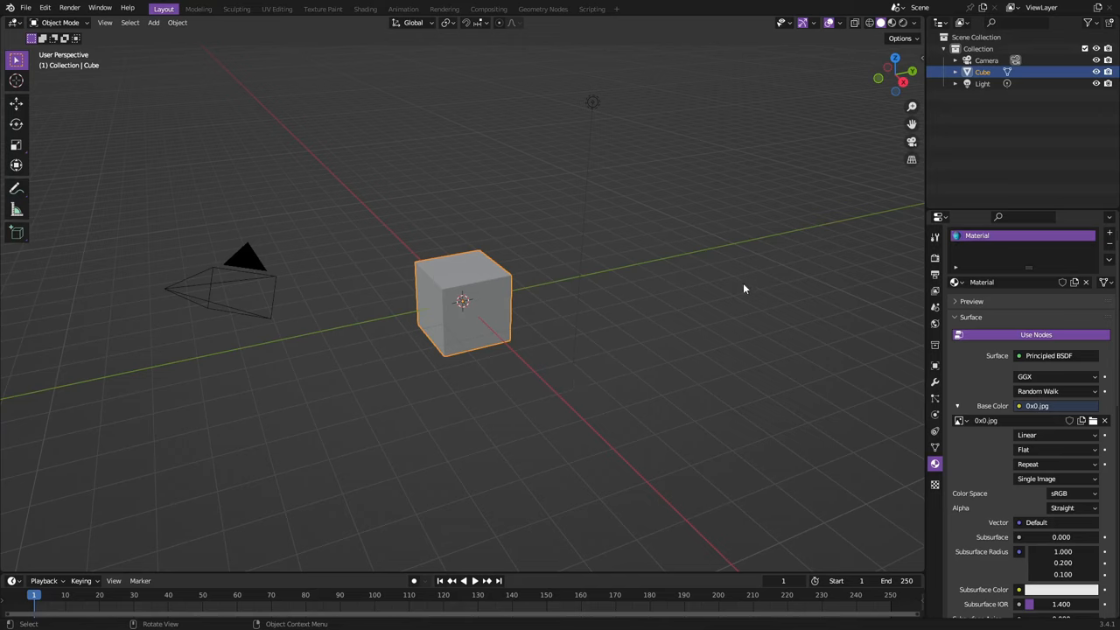
mouse_move(994, 24)
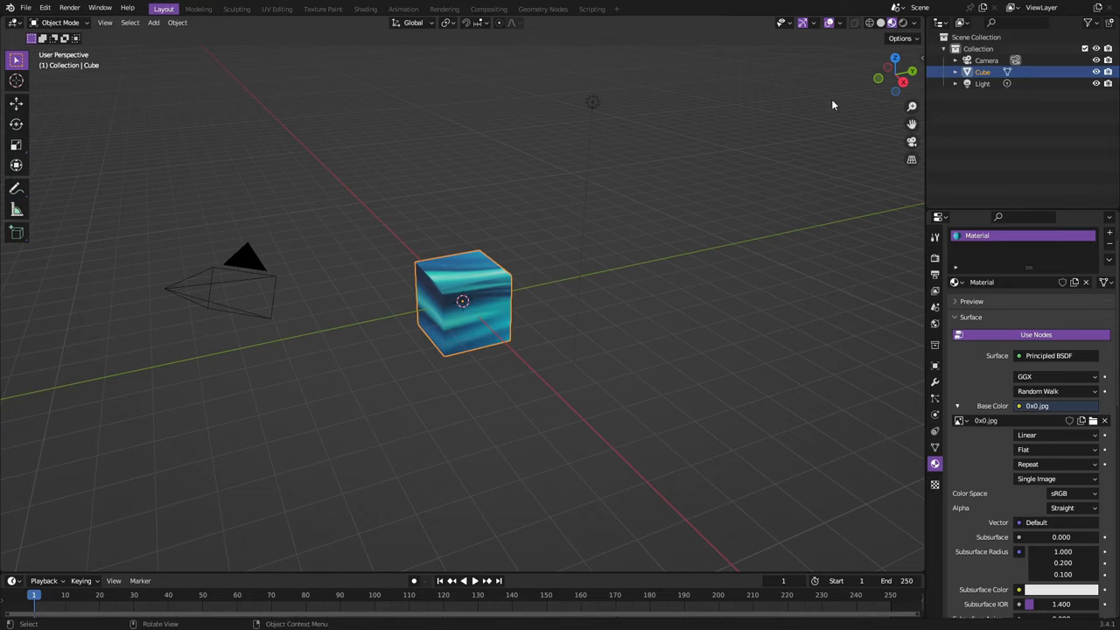
mouse_move(892, 23)
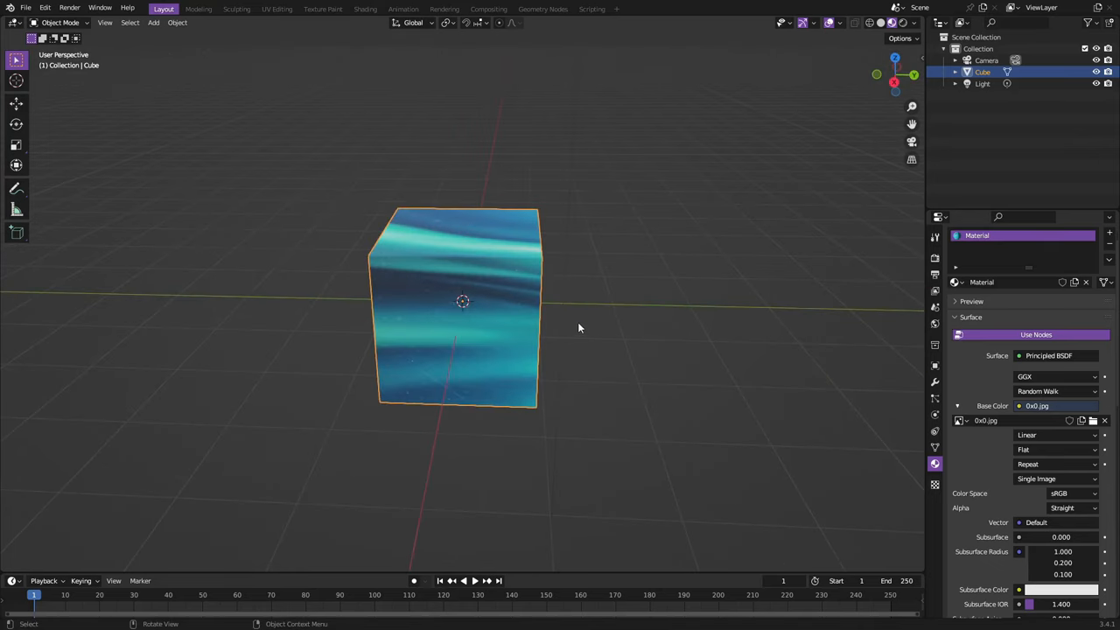
mouse_move(578, 298)
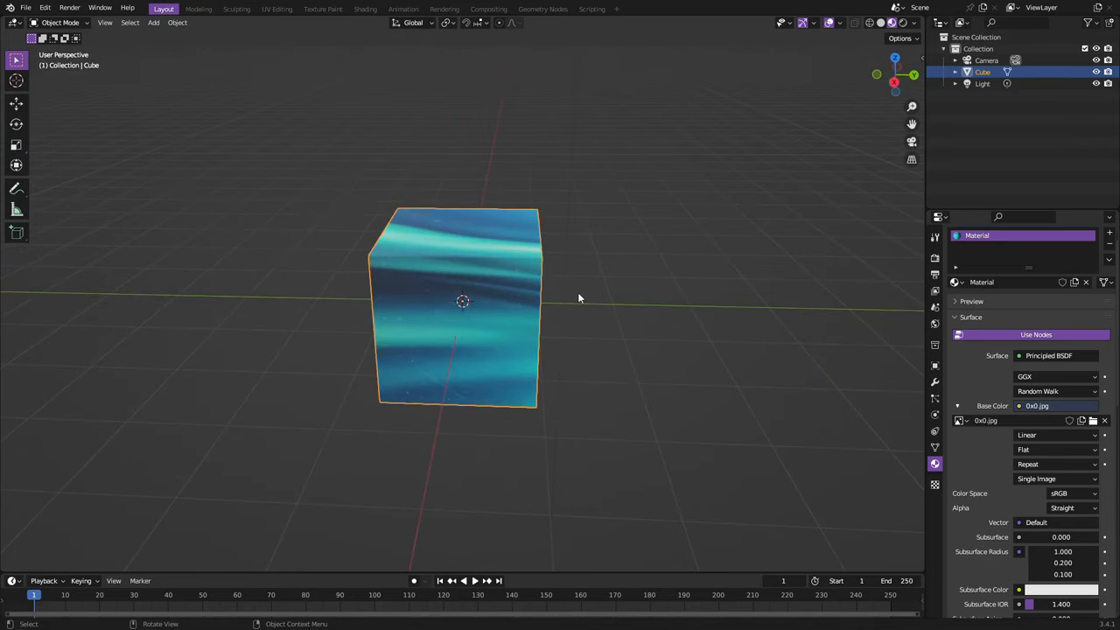
mouse_move(187, 58)
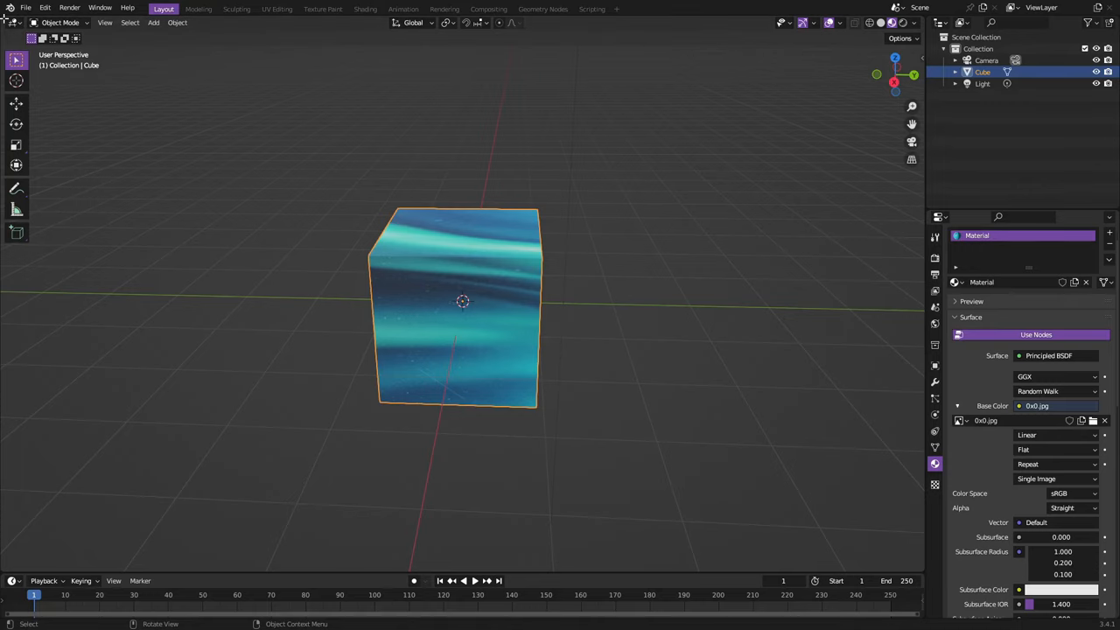
mouse_move(9, 16)
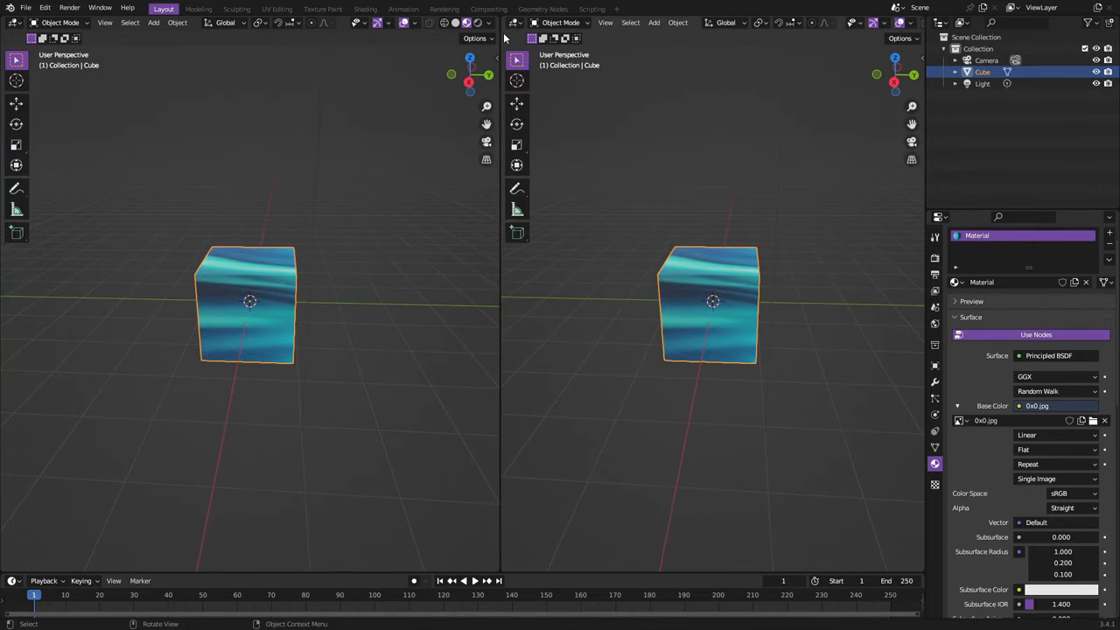
mouse_move(15, 23)
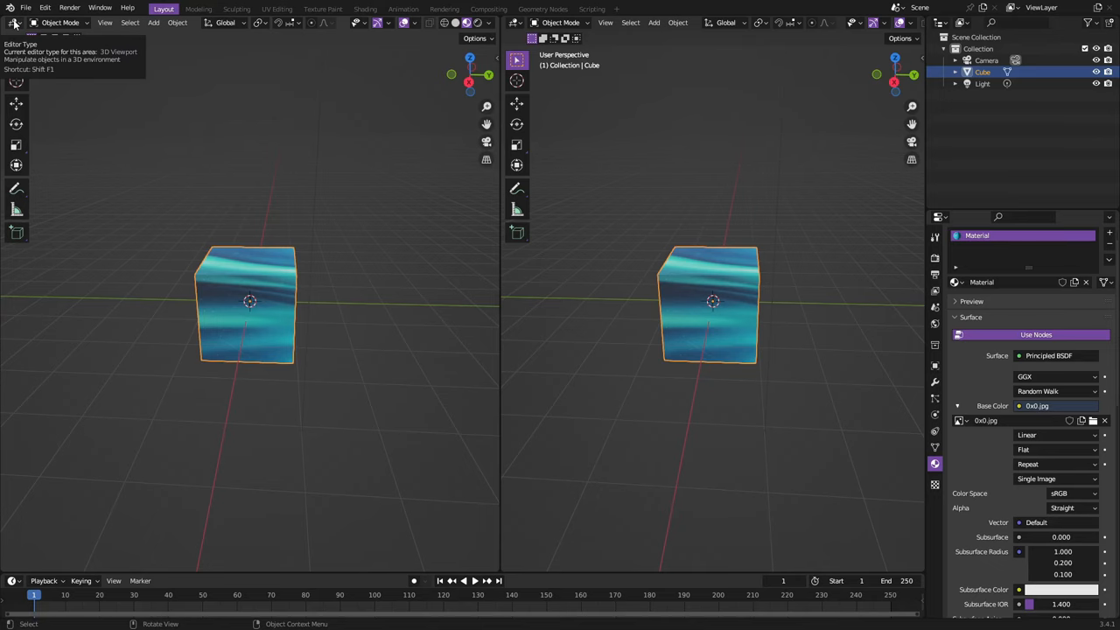
- Switch the left area to the Image Editor and display the 0x0.jpg image
click(16, 22)
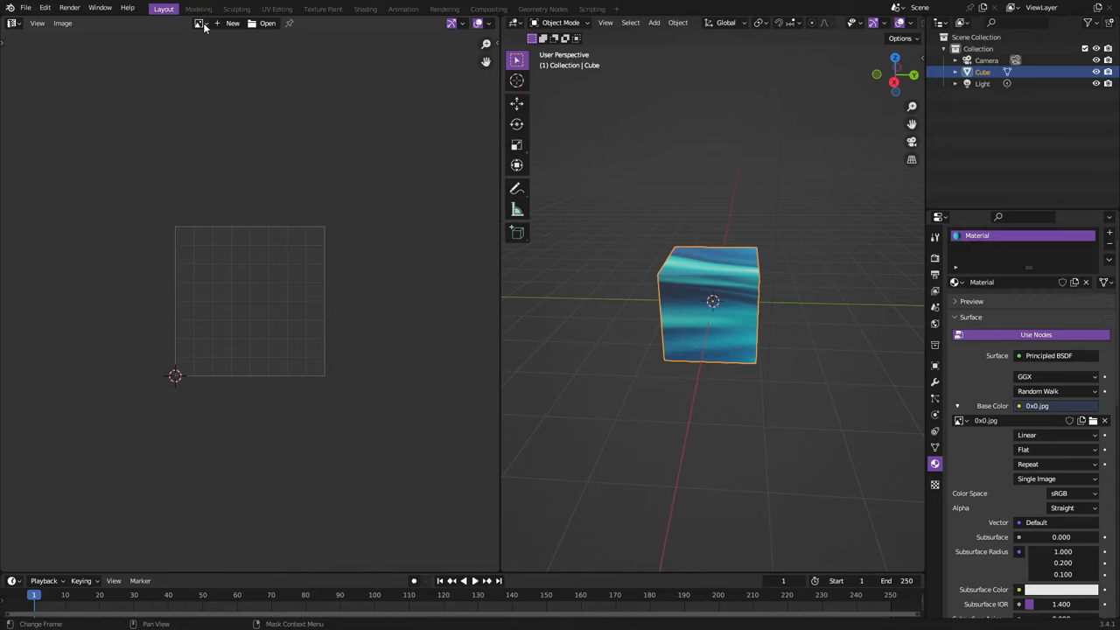
click(200, 23)
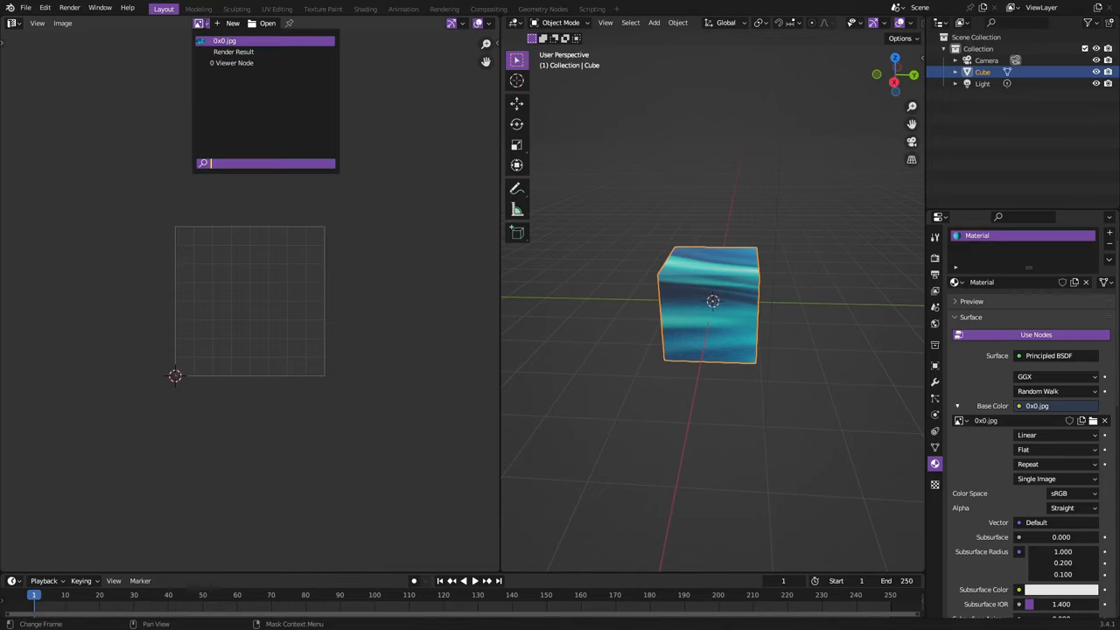
click(224, 40)
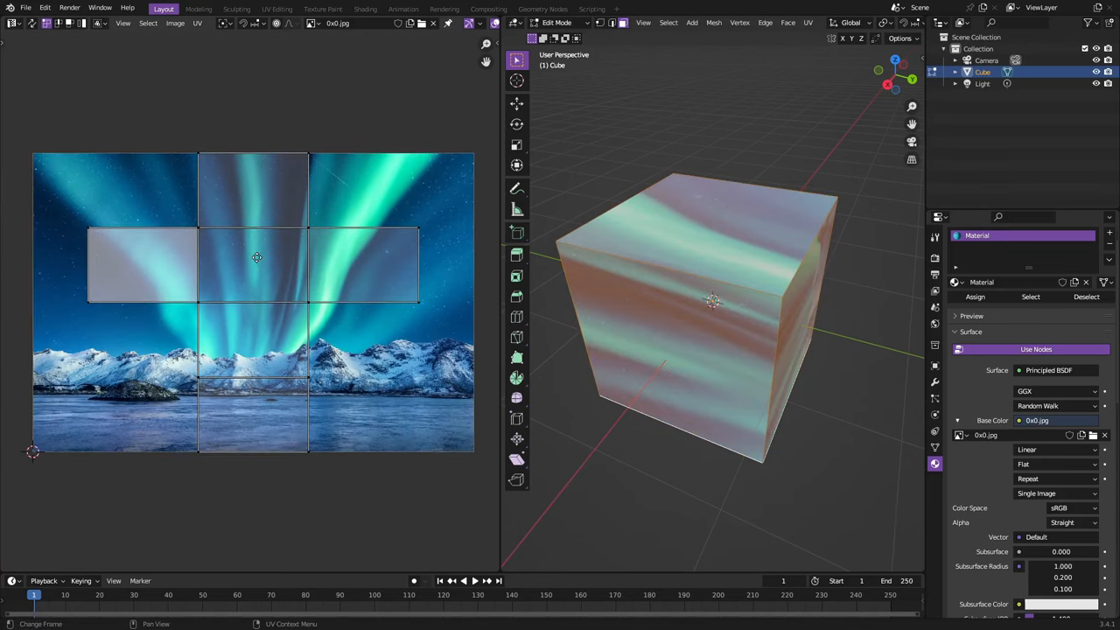
- Unwrap the cube's faces onto the northern-lights image and scale the UVs
drag(713, 302, 735, 254)
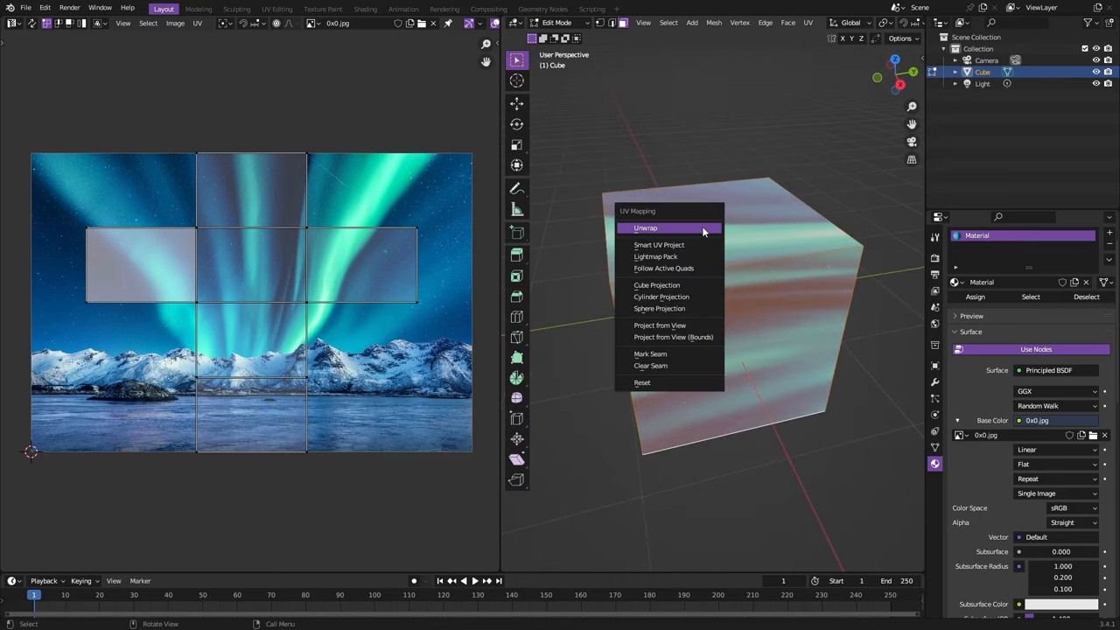
click(645, 228)
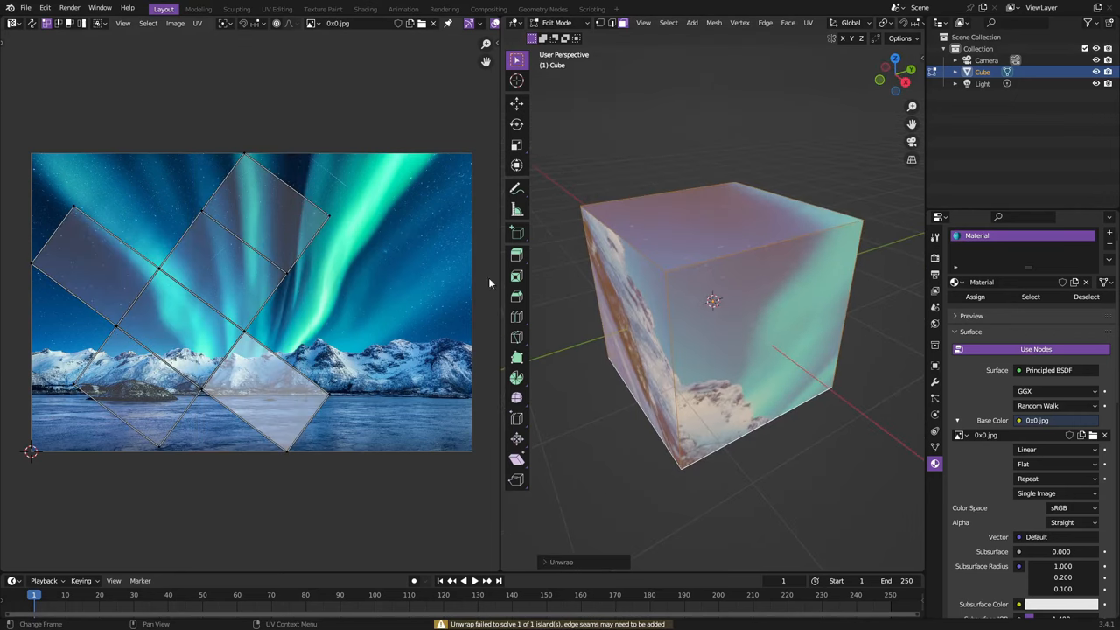
mouse_move(687, 208)
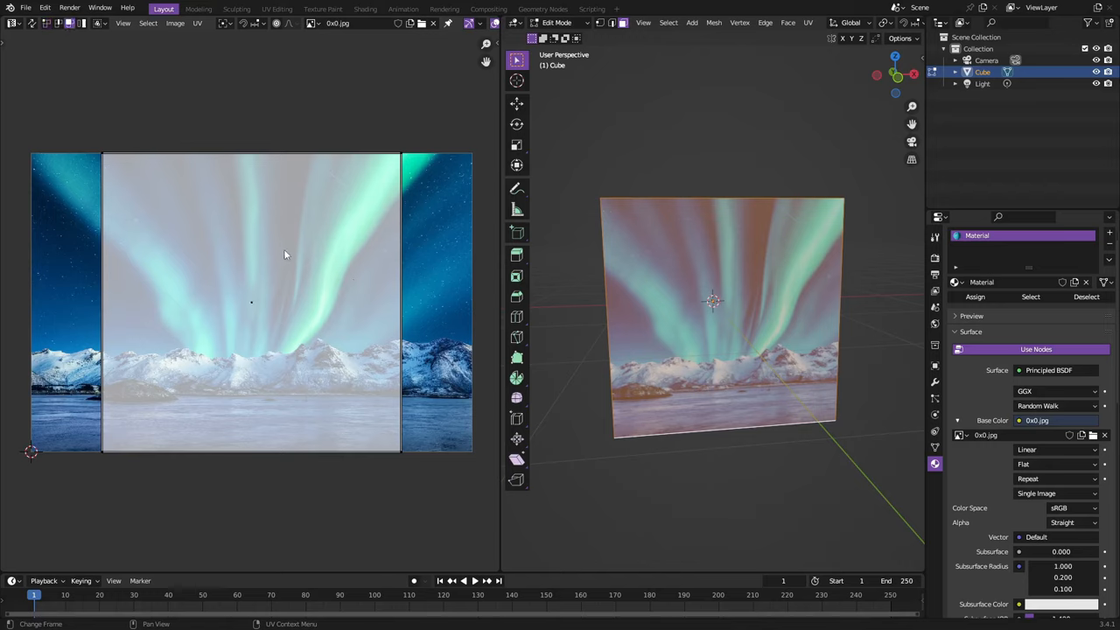
key(s)
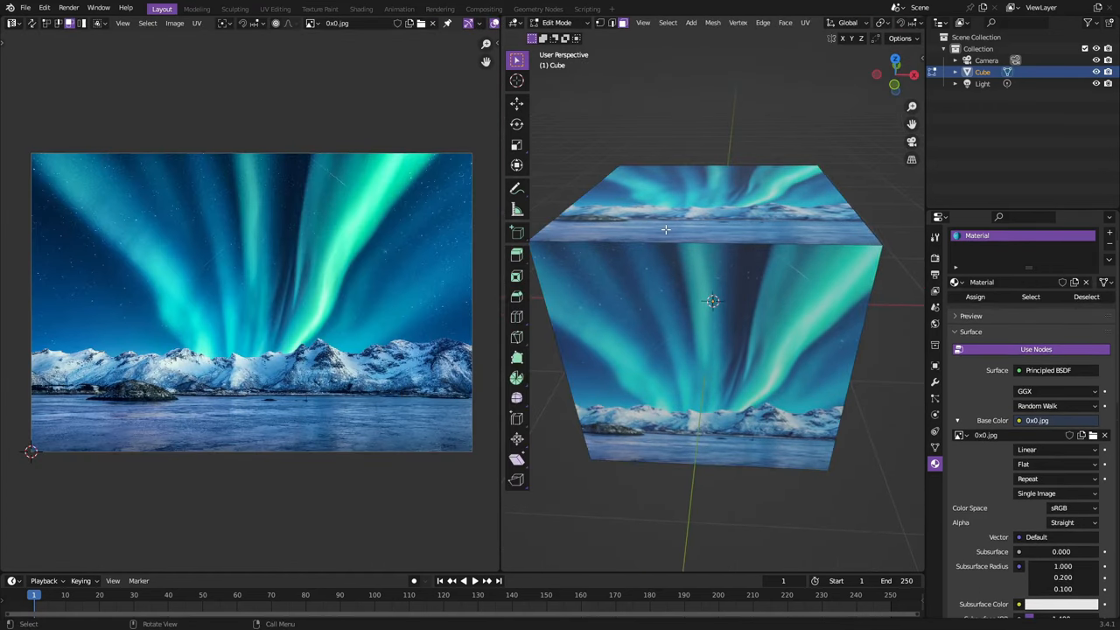
- Apply Smart UV Project to the cube's faces and confirm its settings
key(Tab)
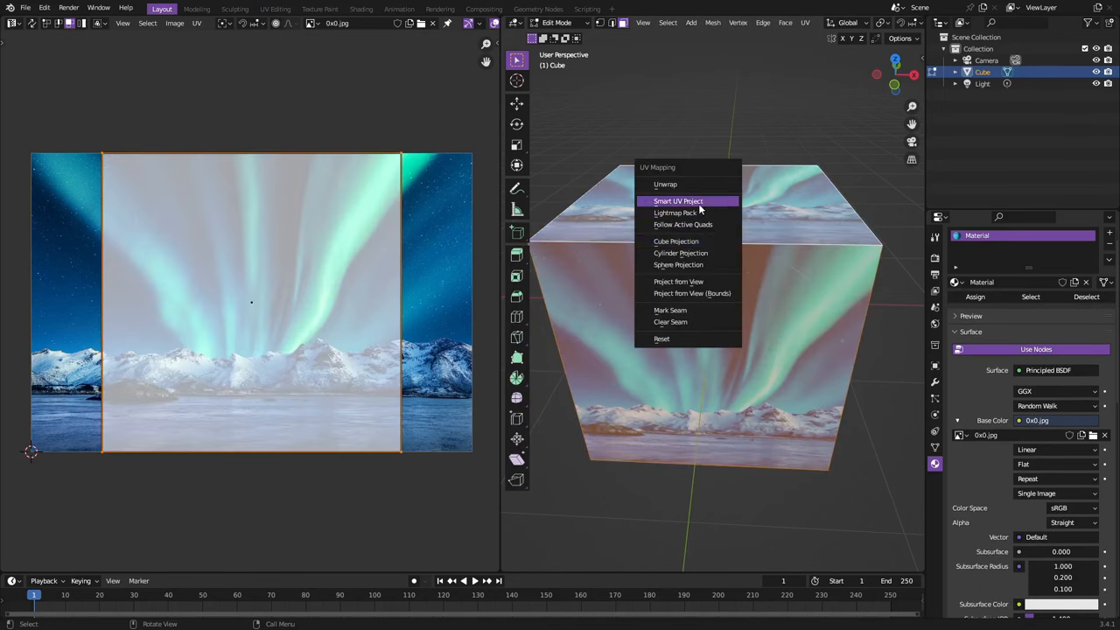
click(678, 201)
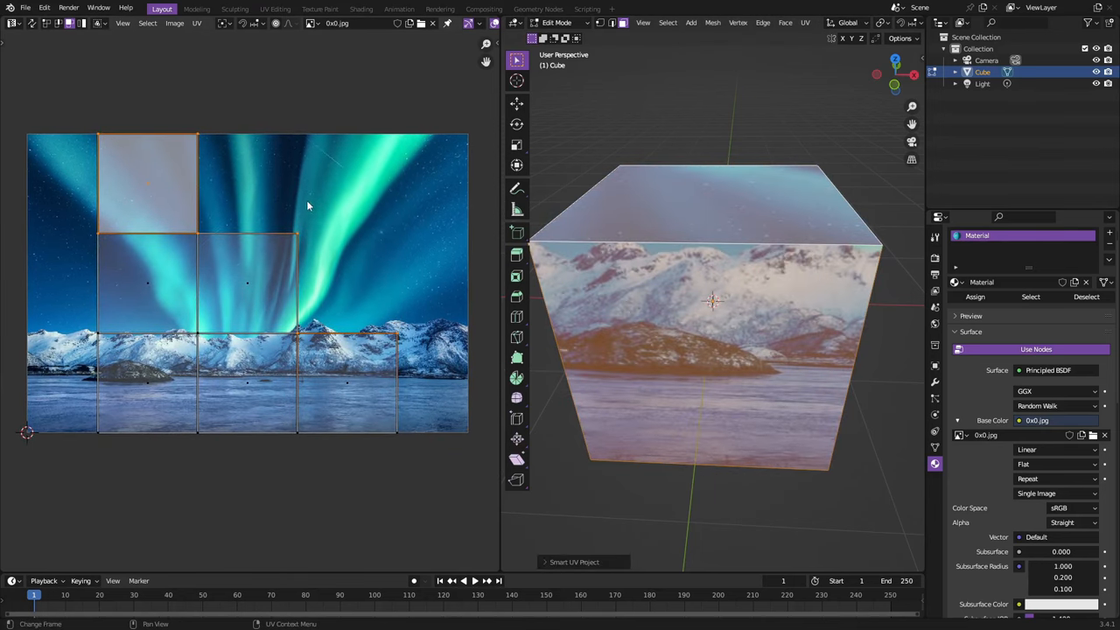
mouse_move(349, 386)
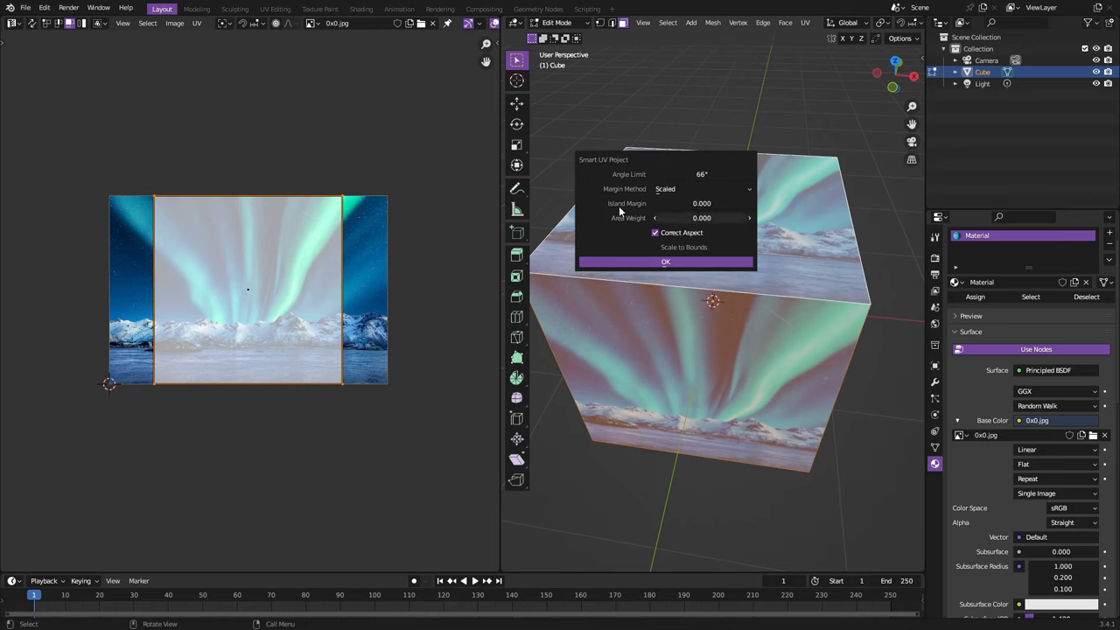
click(665, 261)
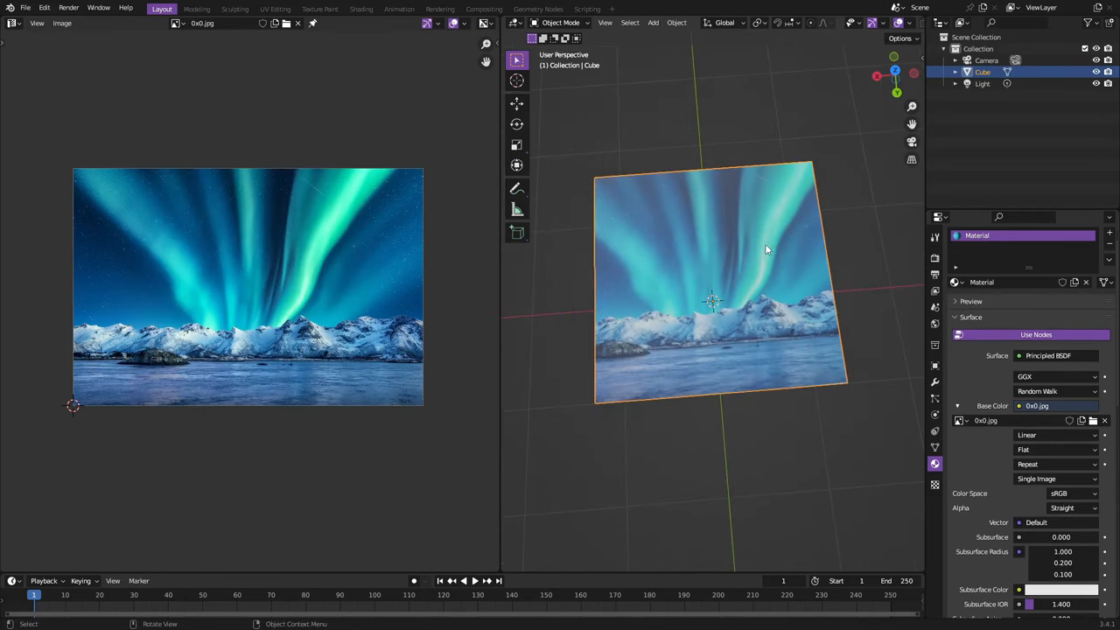
- Move a face's UV square up onto the aurora, then orbit to inspect the cube
key(Tab)
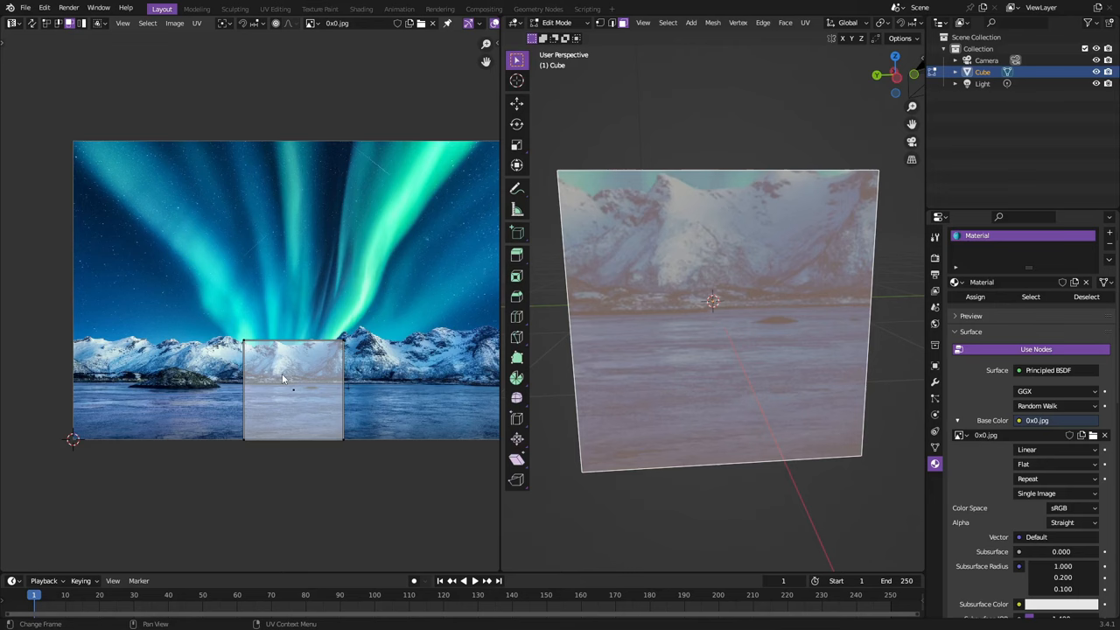
drag(293, 389, 376, 251)
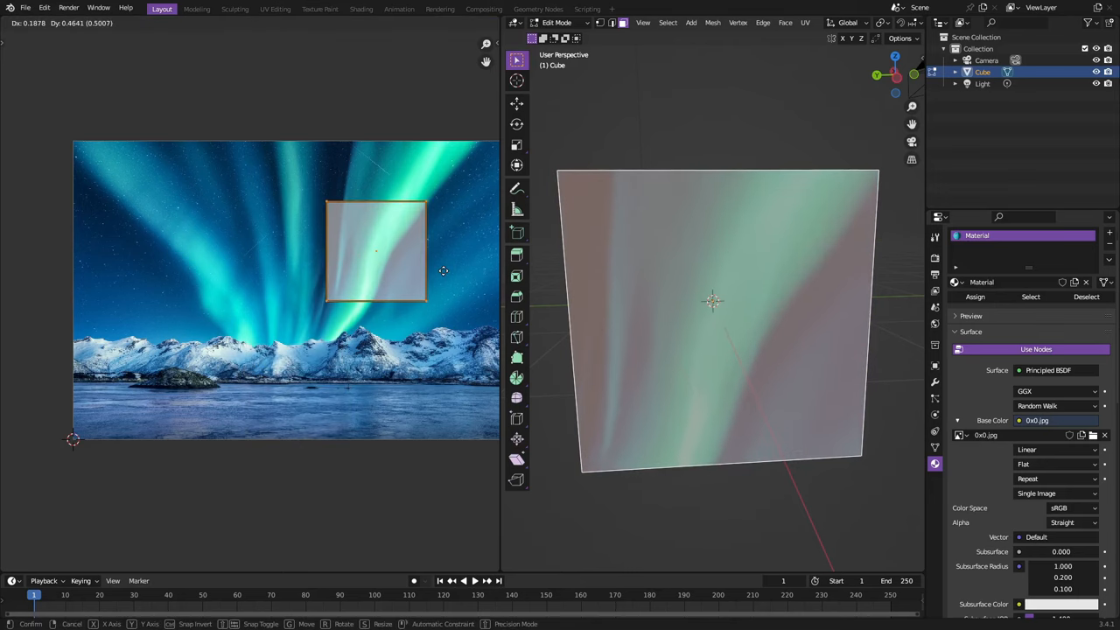
key(Tab)
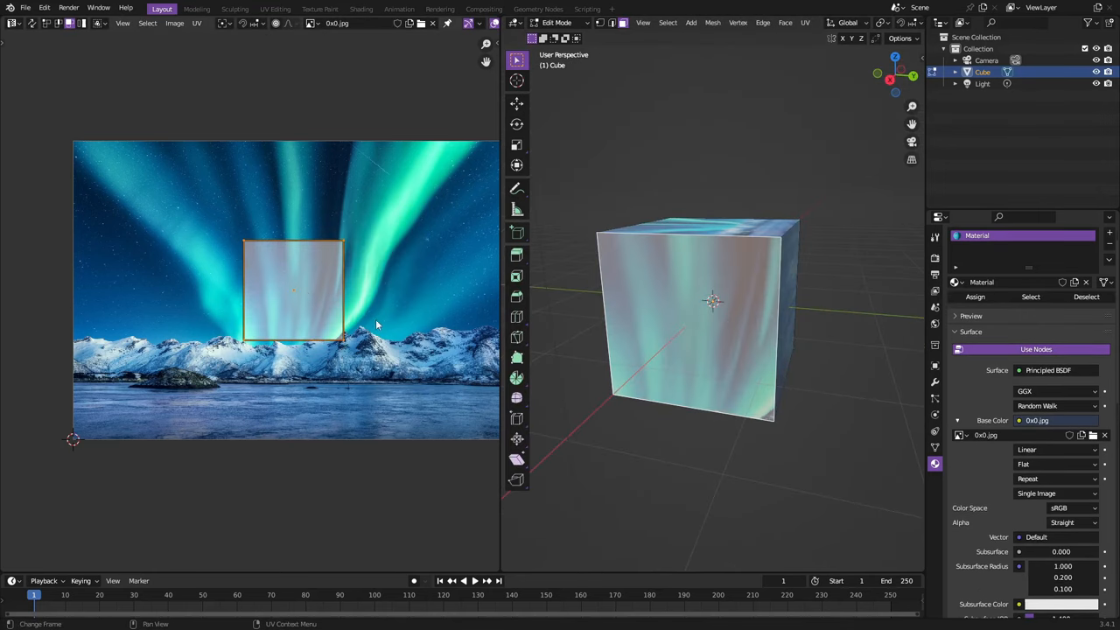
drag(293, 288, 215, 337)
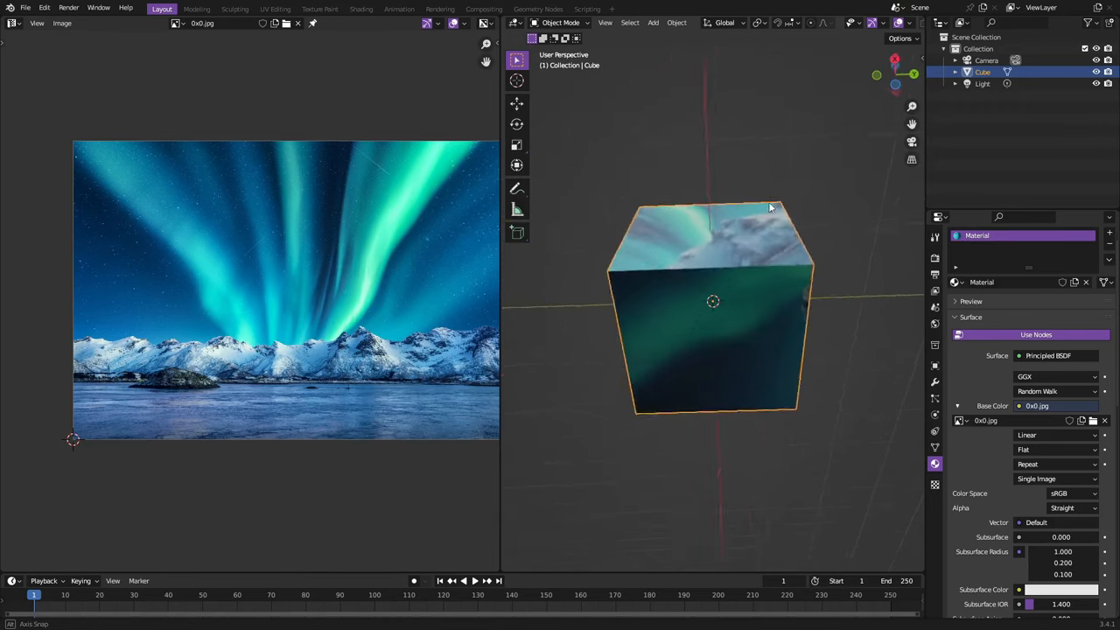
drag(770, 208, 665, 362)
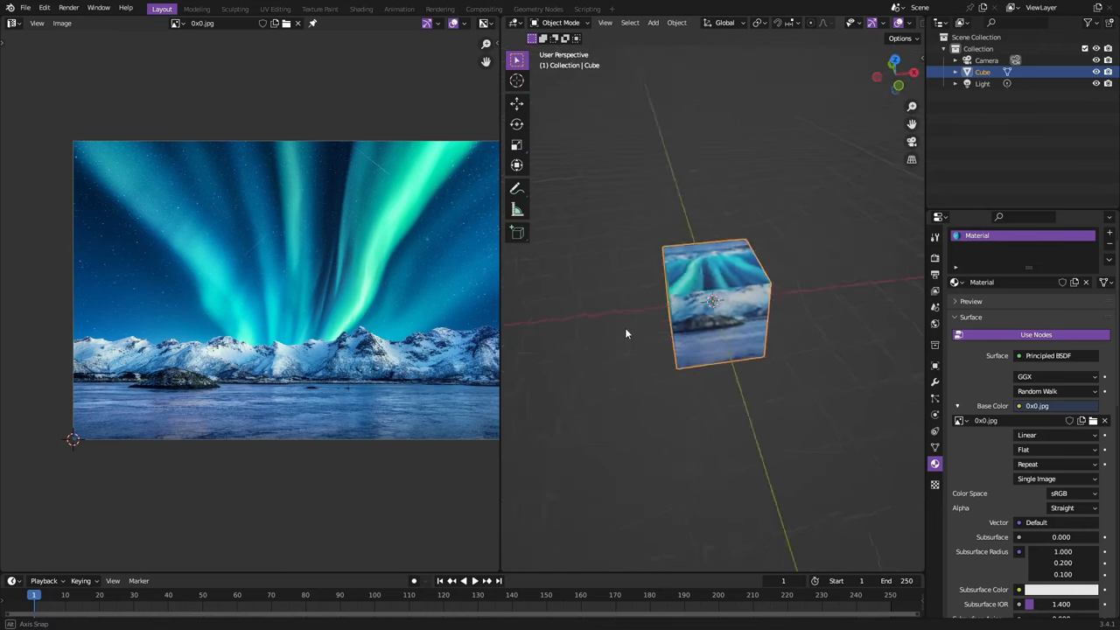
key(Tab)
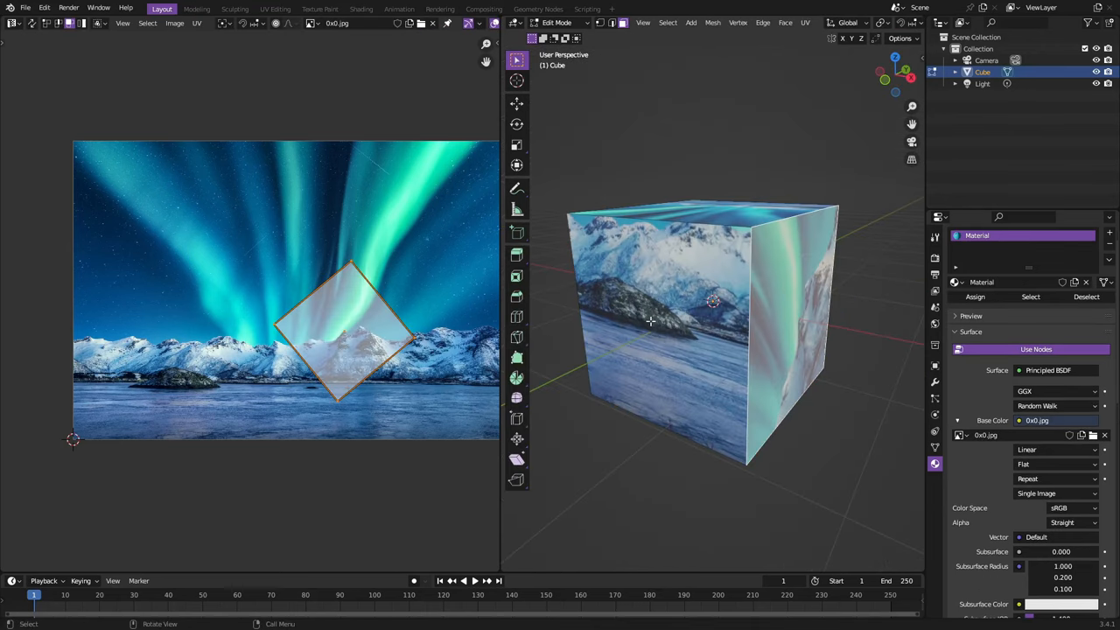